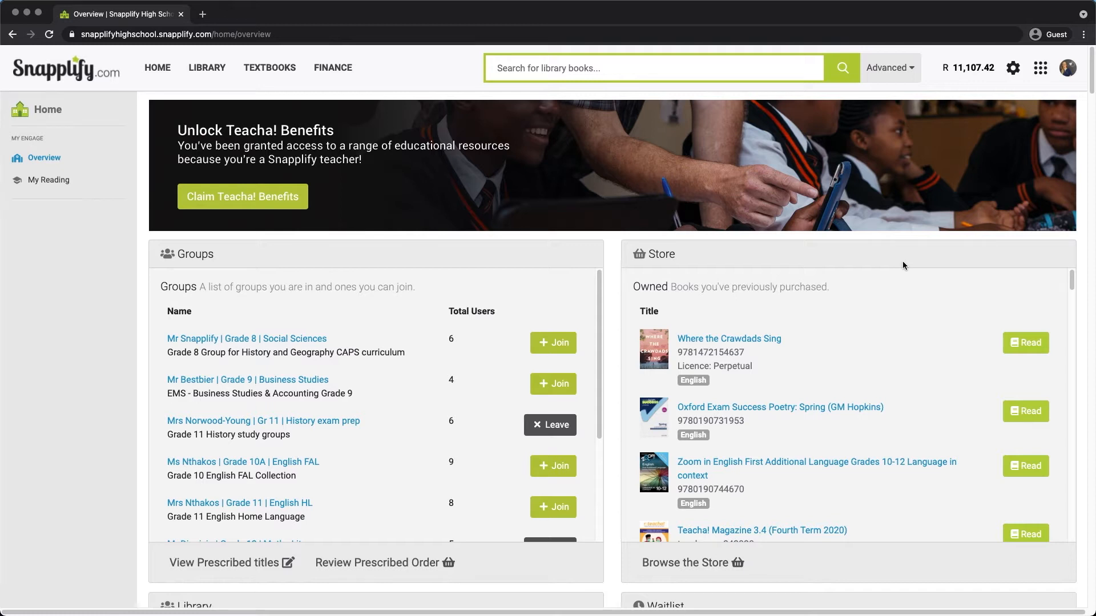
Open the Grade R Literacy Home Language English (Term 3) workbook details from the library
click(207, 67)
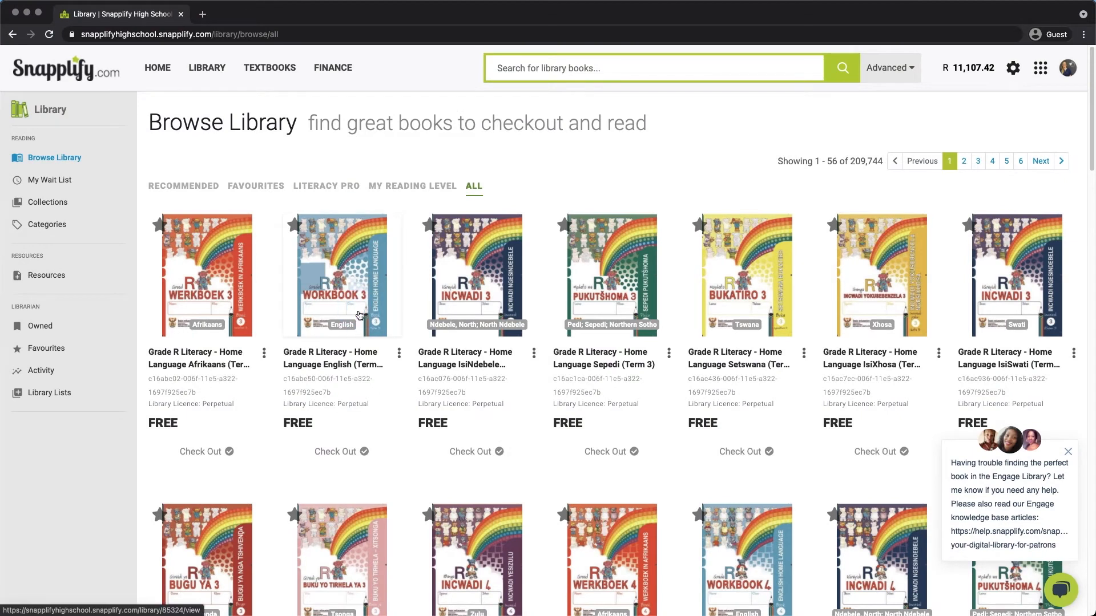
click(339, 274)
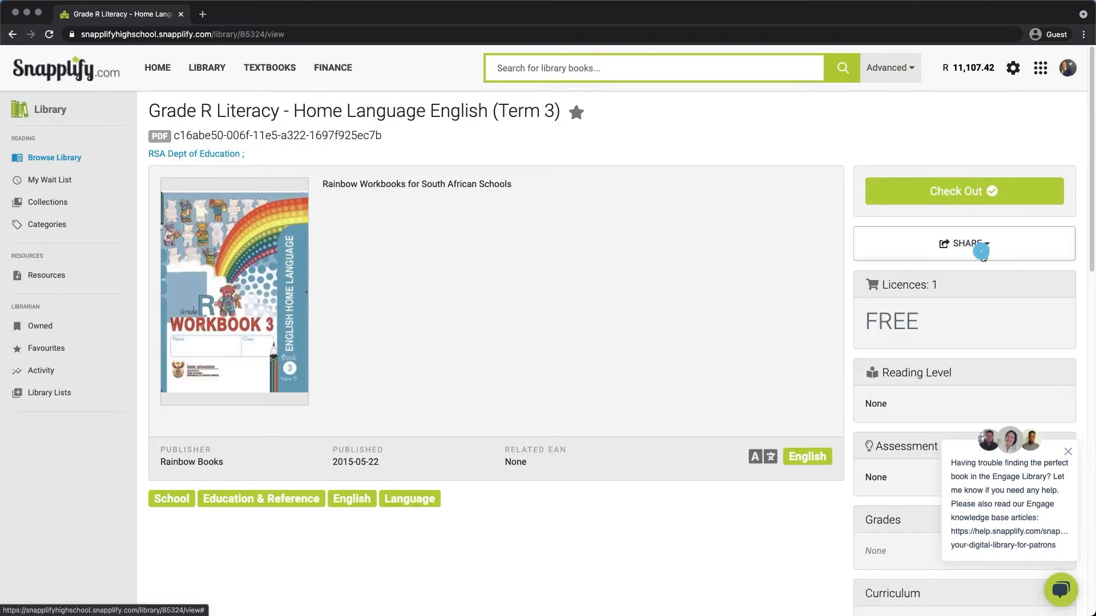
View the workbook's share options (Teams, Google Classroom, other app)
click(964, 243)
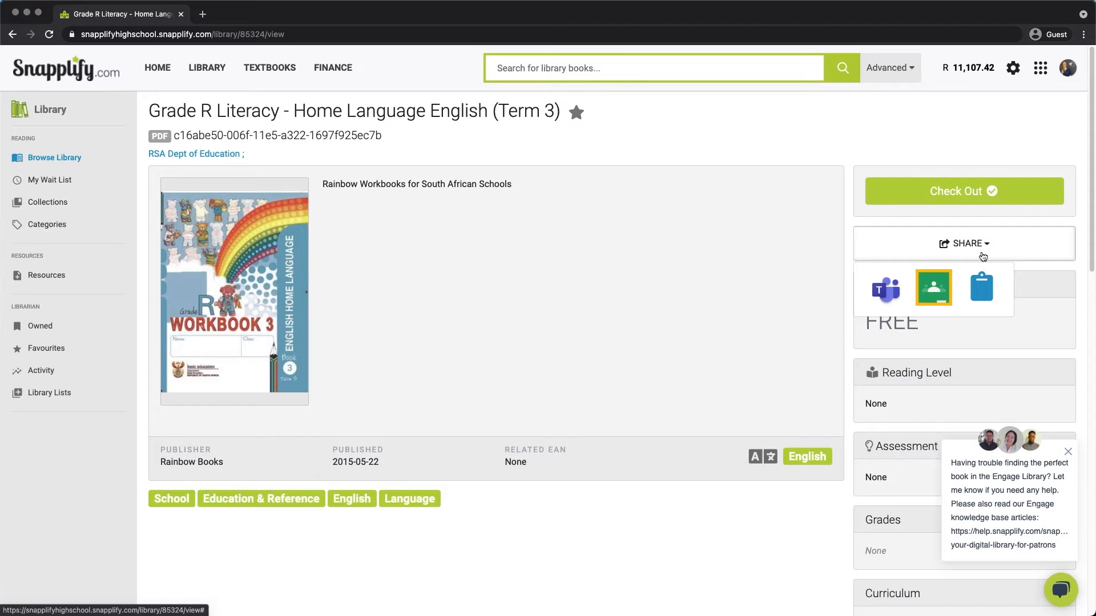
mouse_move(886, 288)
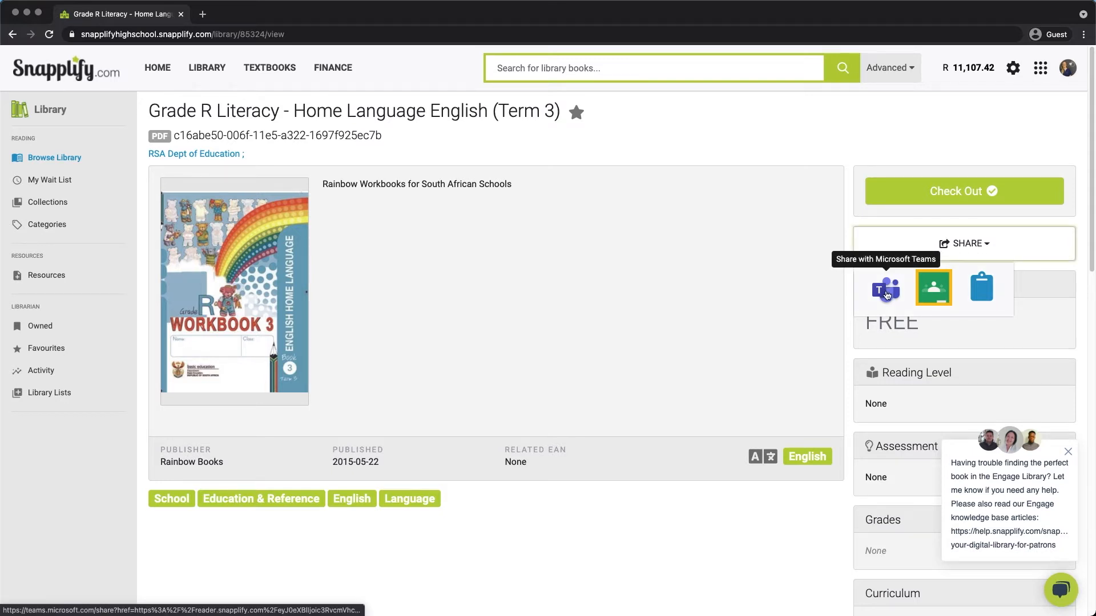
mouse_move(932, 288)
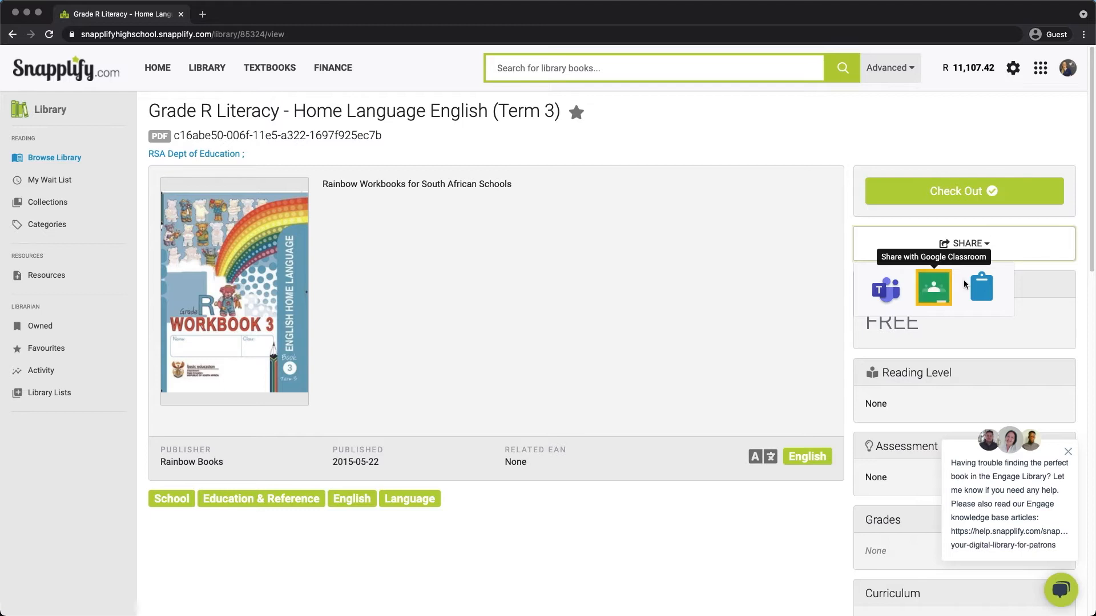
mouse_move(981, 286)
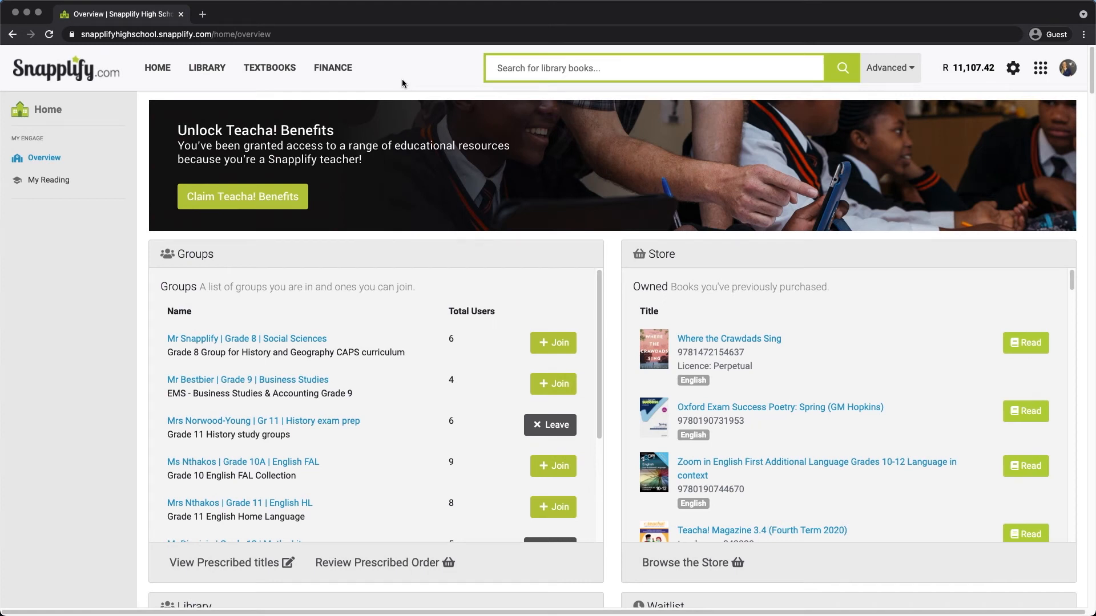
mouse_move(225, 75)
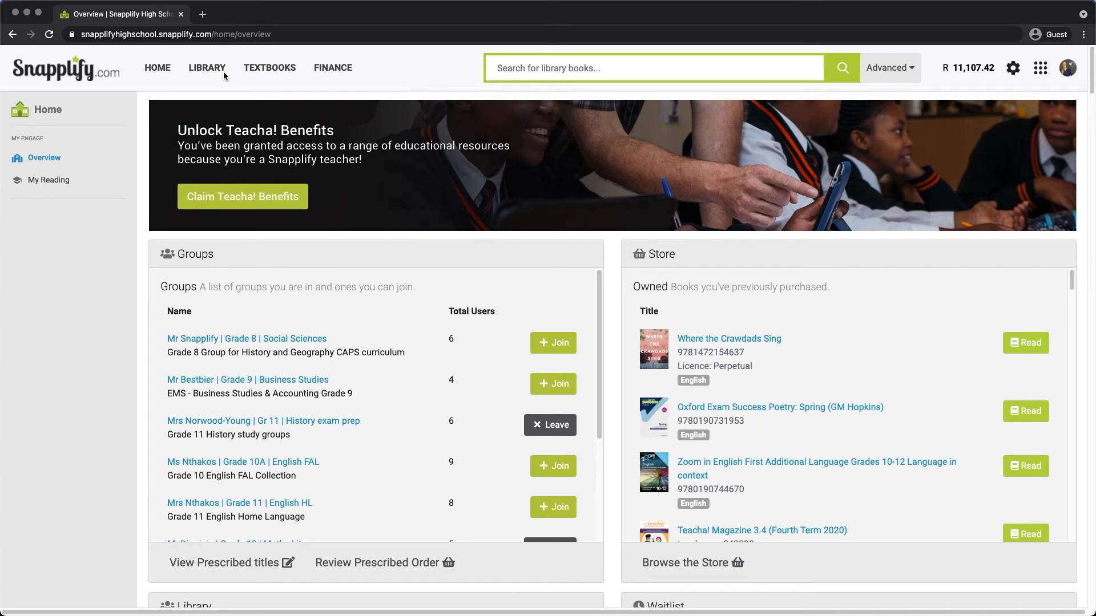
Open the Snapplify High School | Social Sciences folder under Resources and begin adding a resource
click(206, 67)
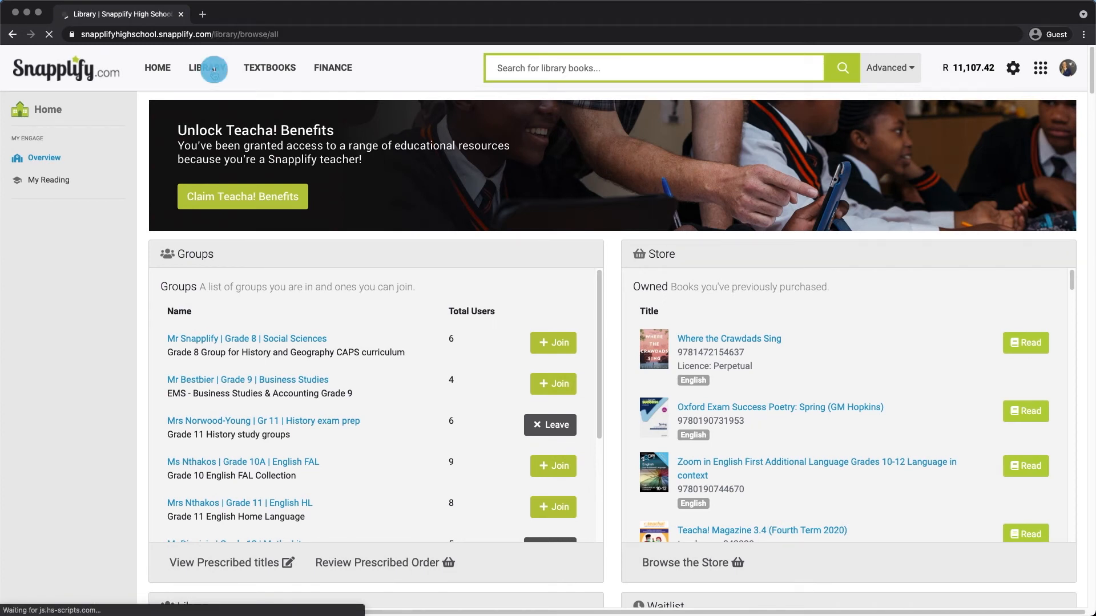
click(207, 67)
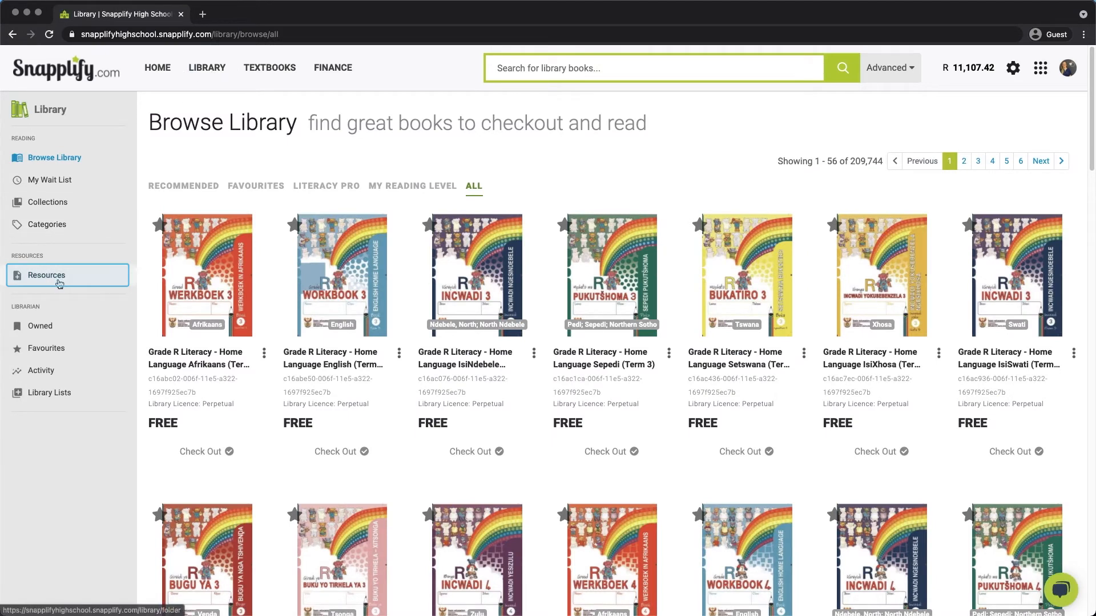
click(46, 276)
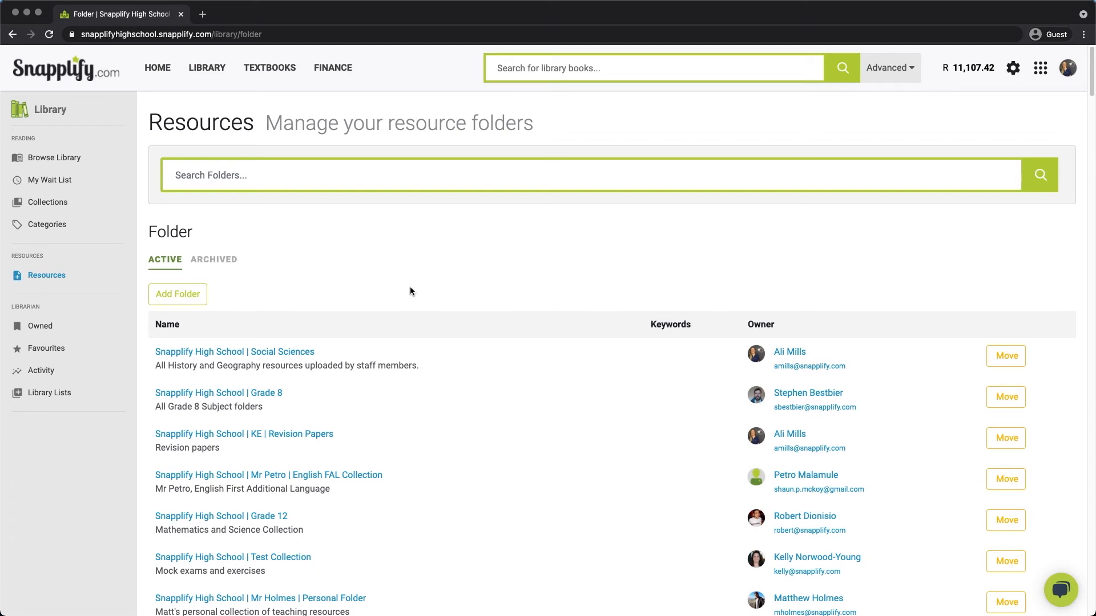
click(234, 351)
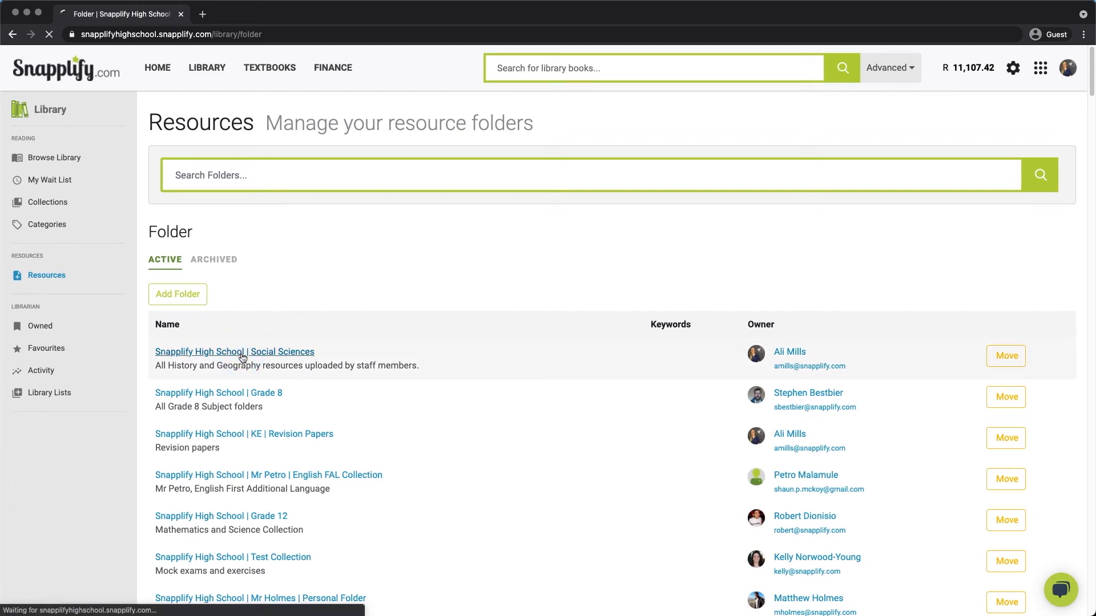
click(234, 352)
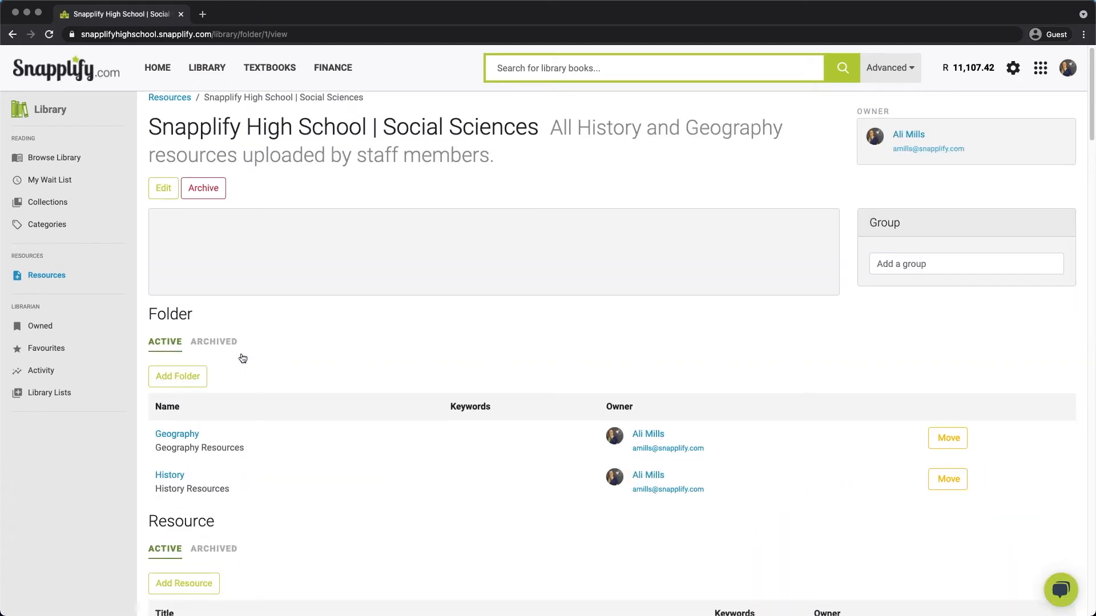
click(183, 583)
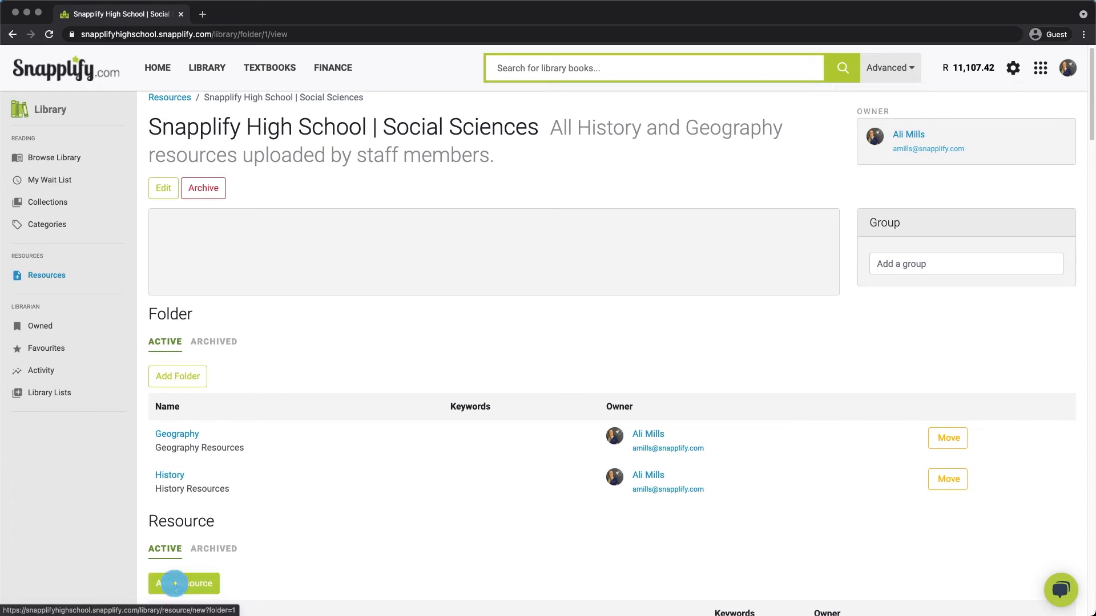
Upload Teacha Magazine 2021 - 4.2_ LQ.pdf from the Desktop as a new resource
click(183, 583)
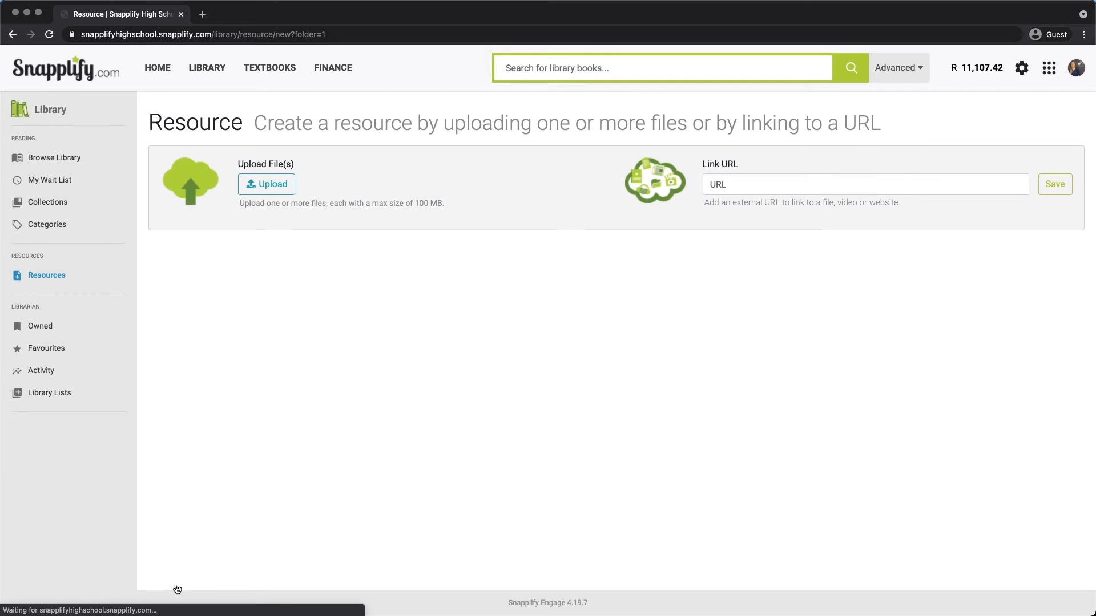
mouse_move(266, 183)
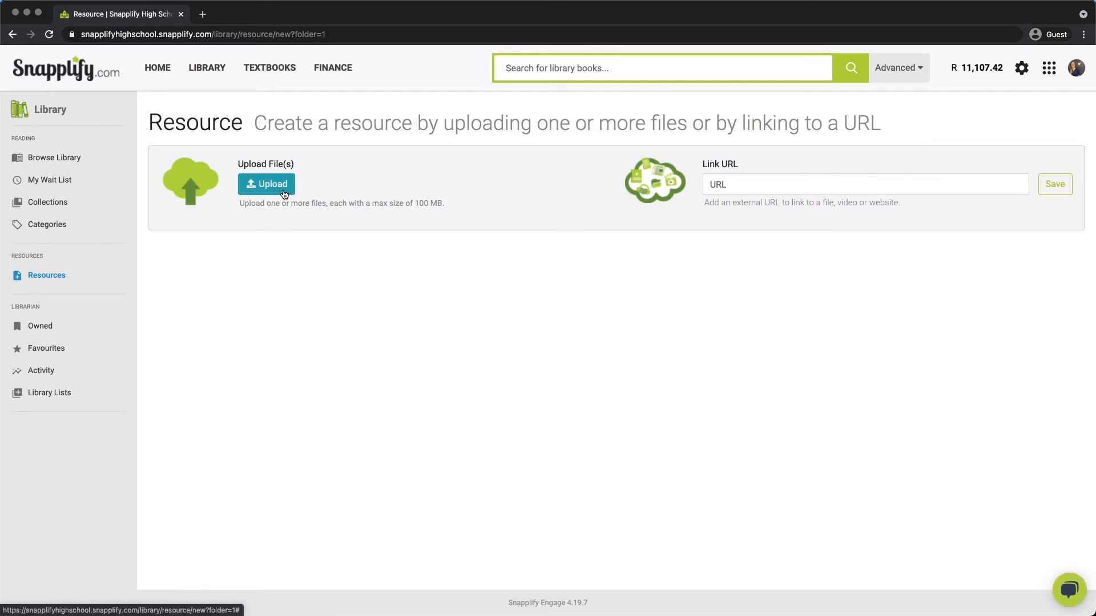
click(268, 183)
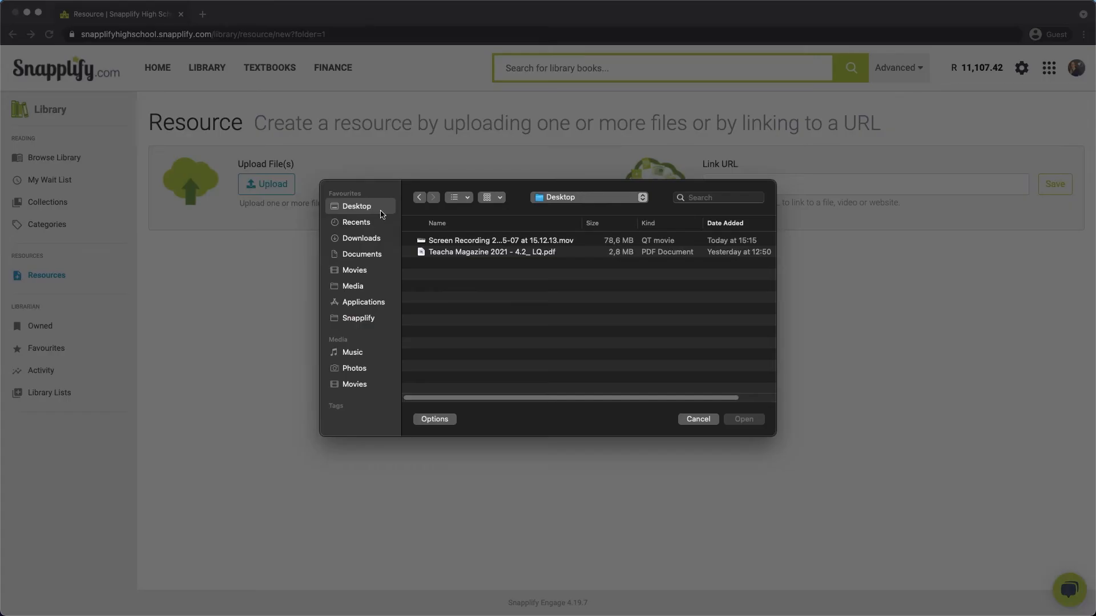
click(493, 251)
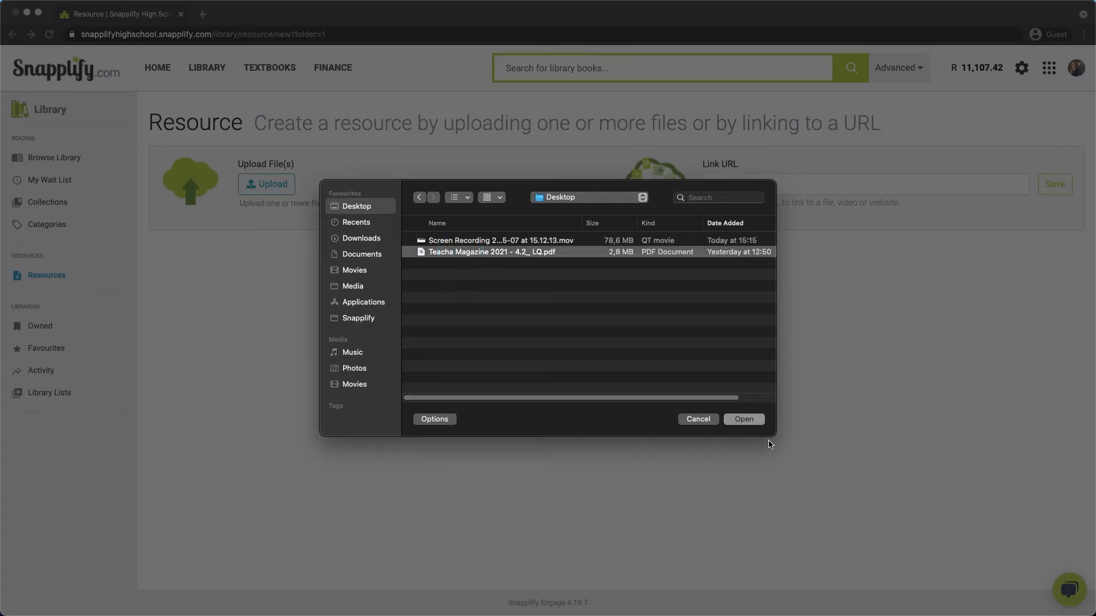
mouse_move(761, 425)
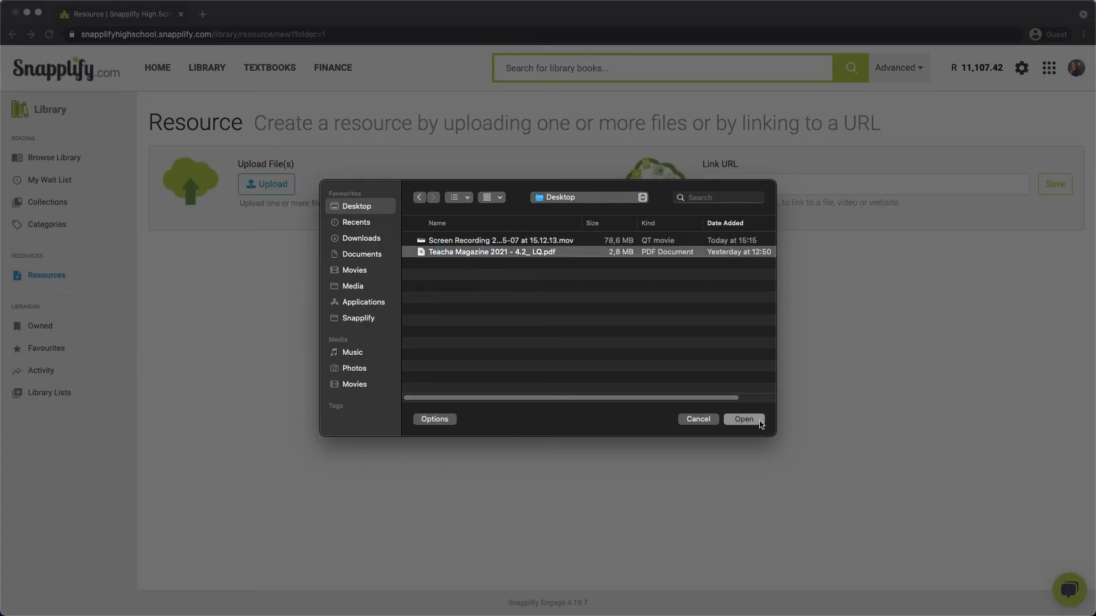
click(743, 419)
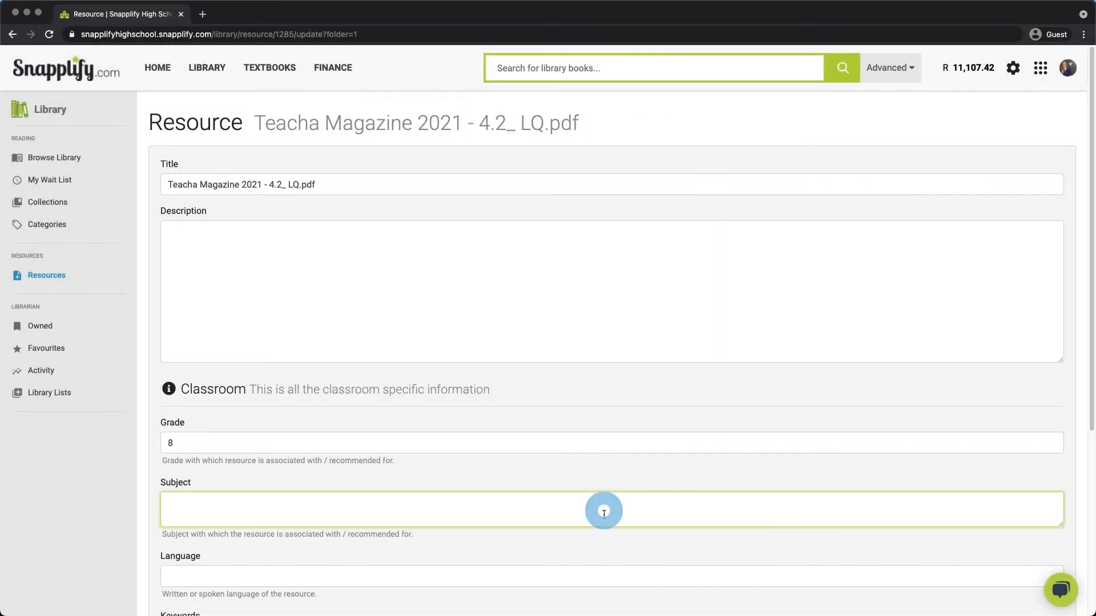
Save the resource with Subject Social Sciences and Language English
text(Social Sciences)
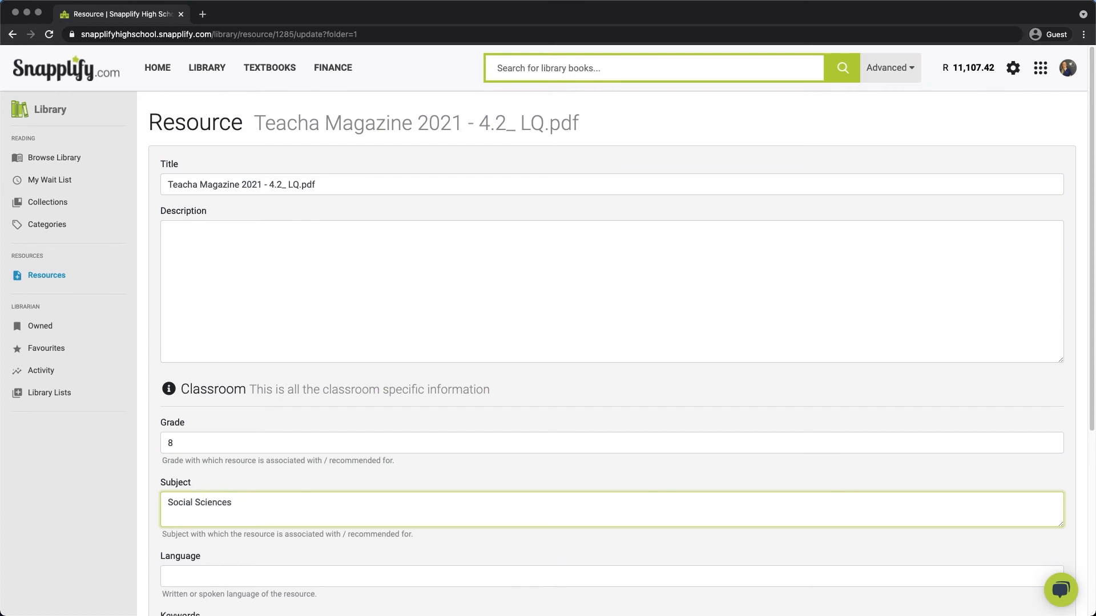
text(English)
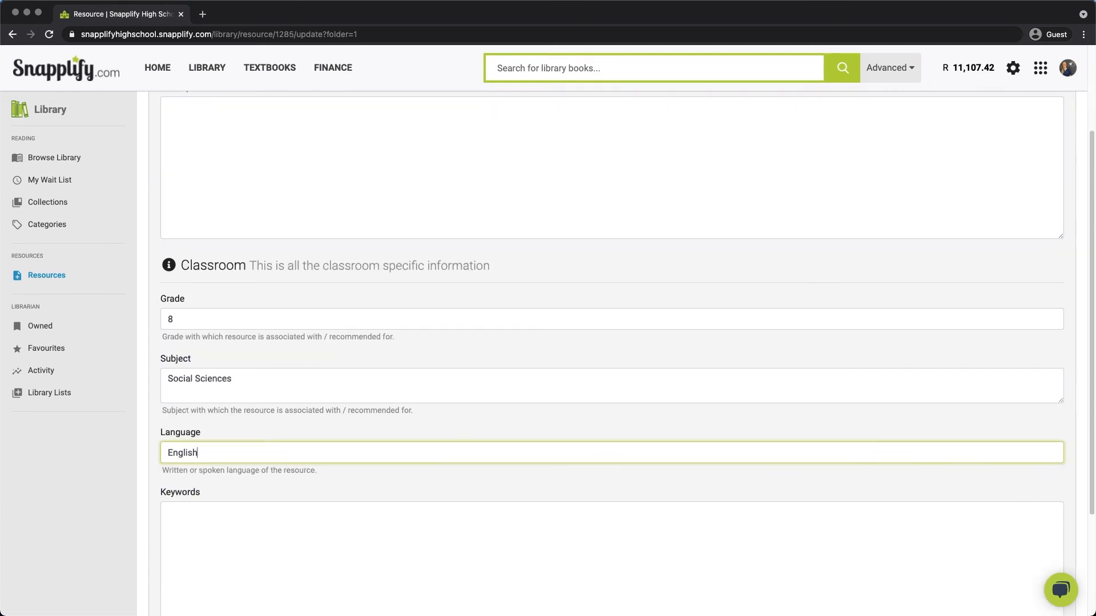
scroll(down, 3)
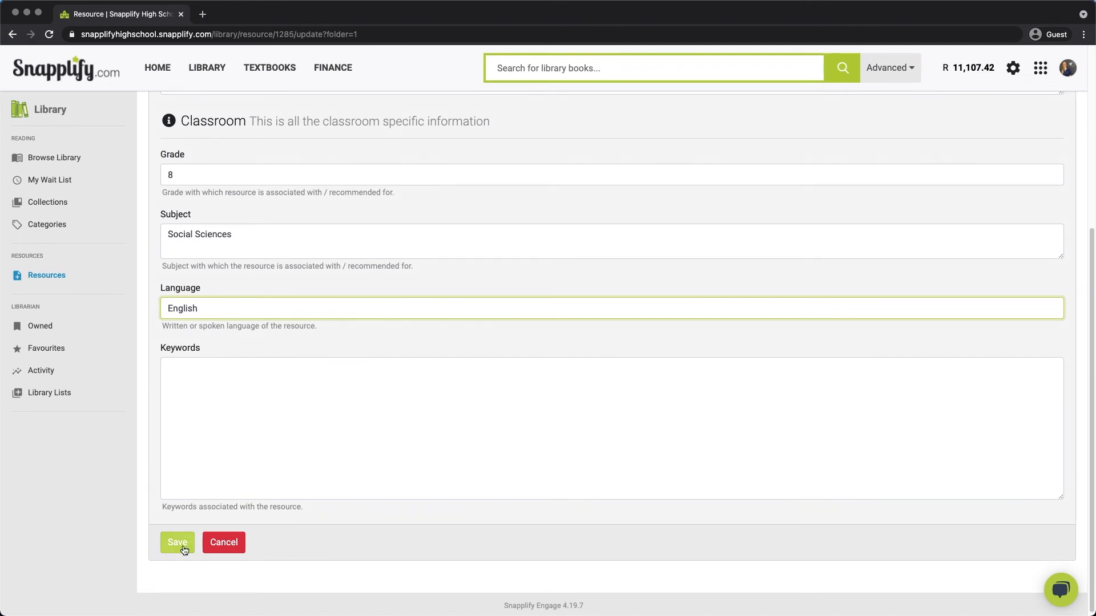
click(177, 543)
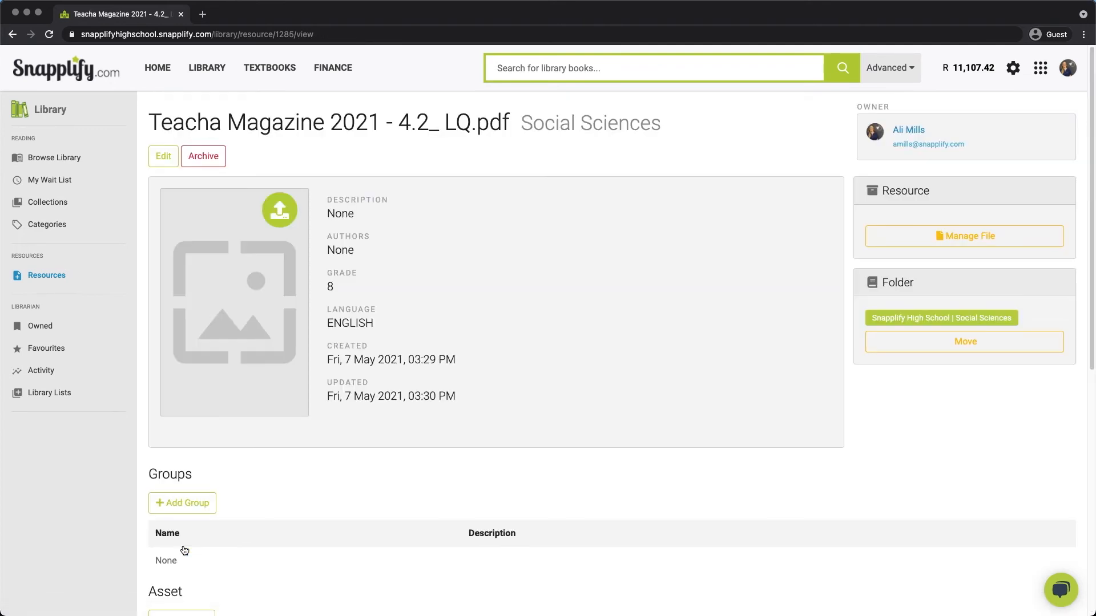
mouse_move(197, 517)
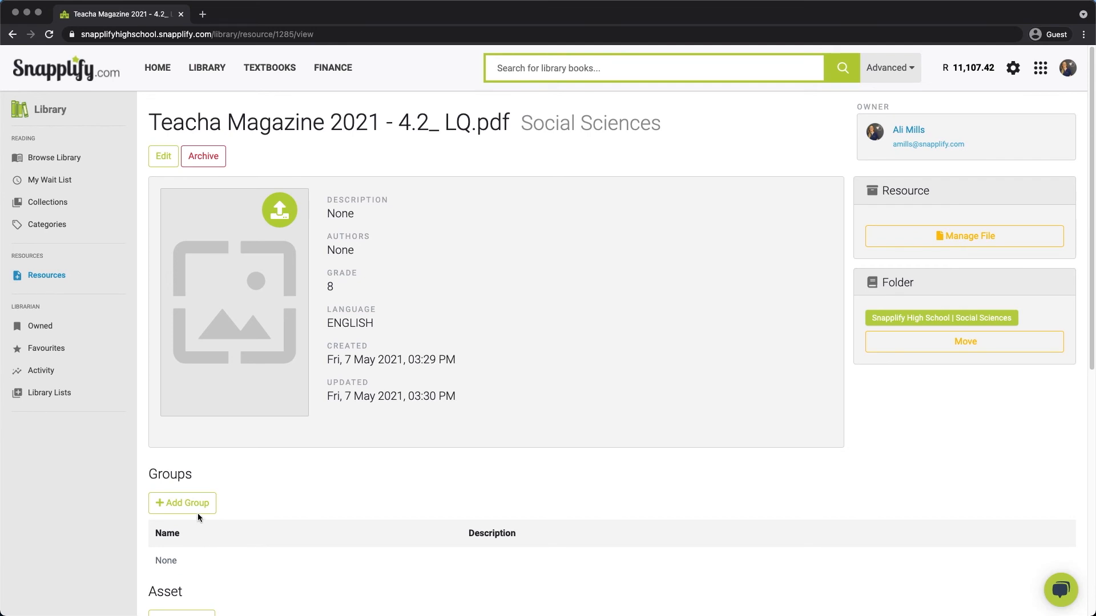
Add the Miss Mills | Gr 10 | English group to the resource and save the sharing
click(181, 504)
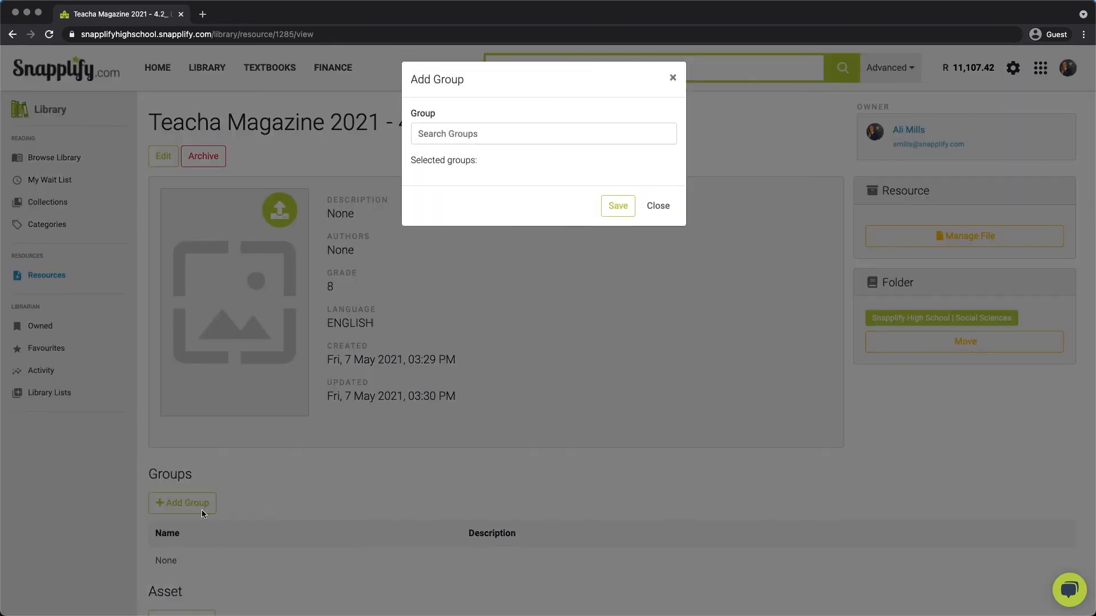
click(542, 134)
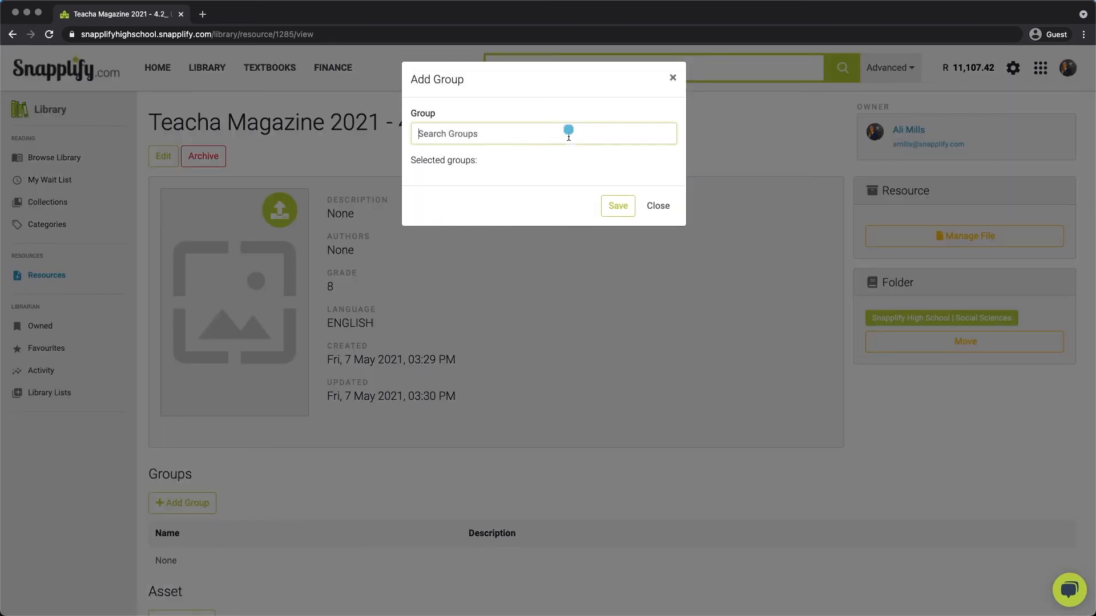
text(Miss Mills)
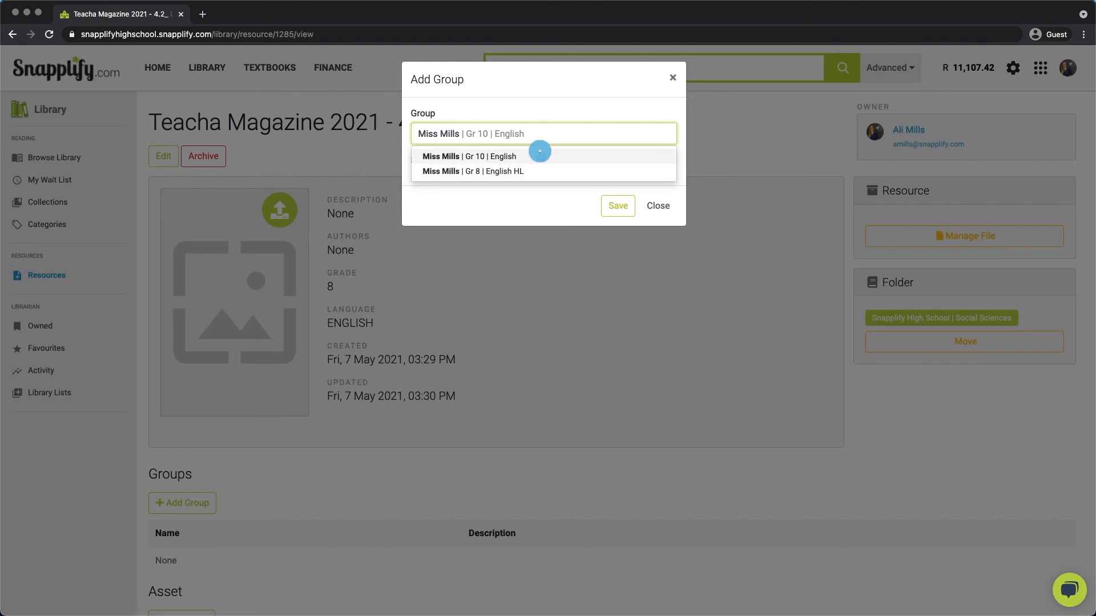
click(469, 156)
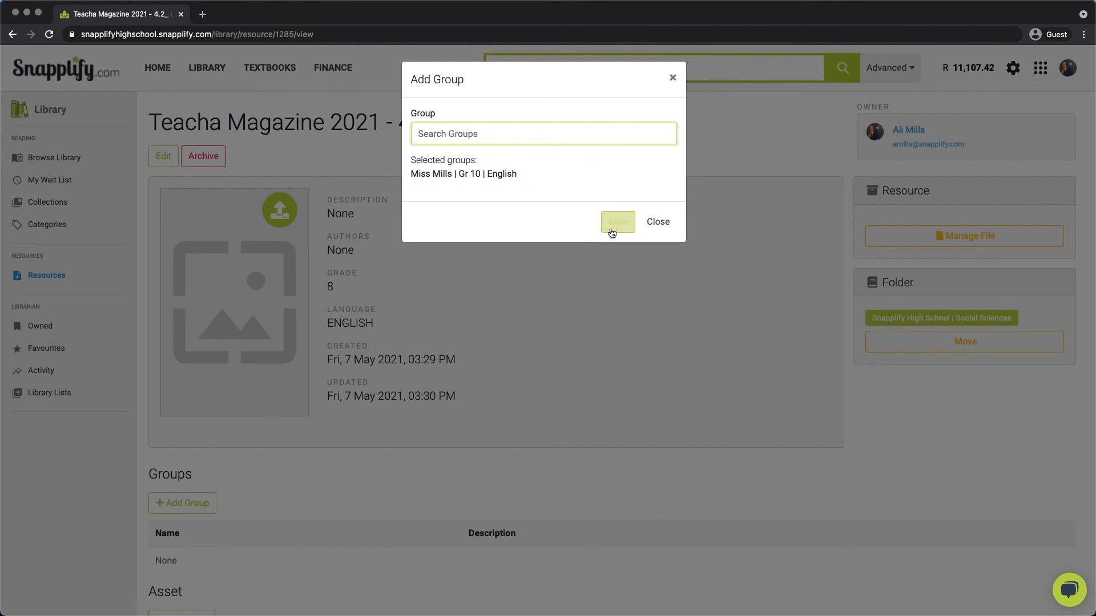
click(618, 221)
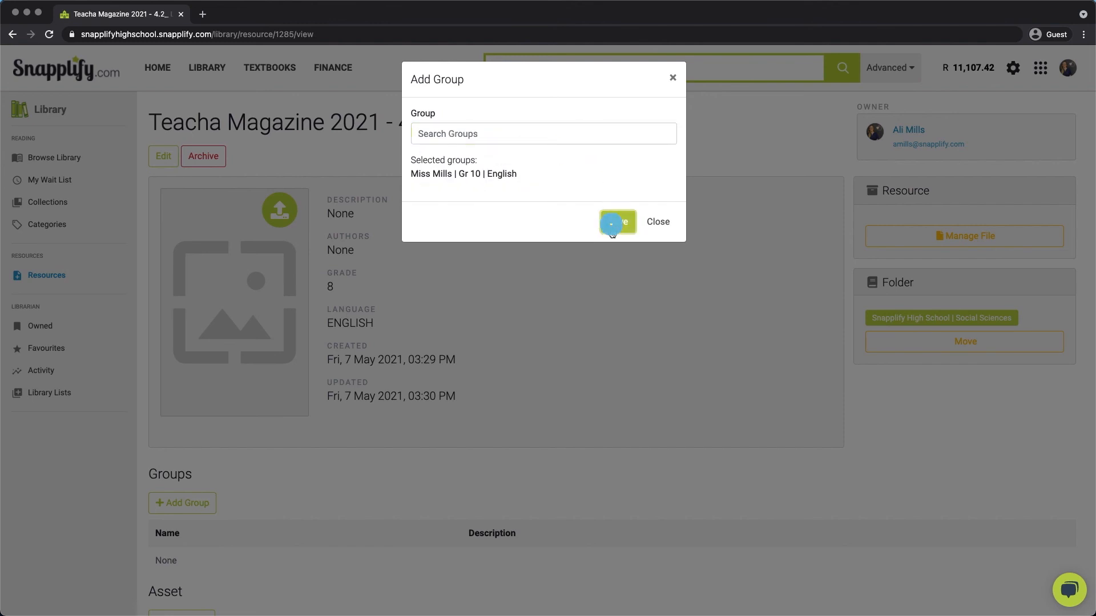
click(618, 222)
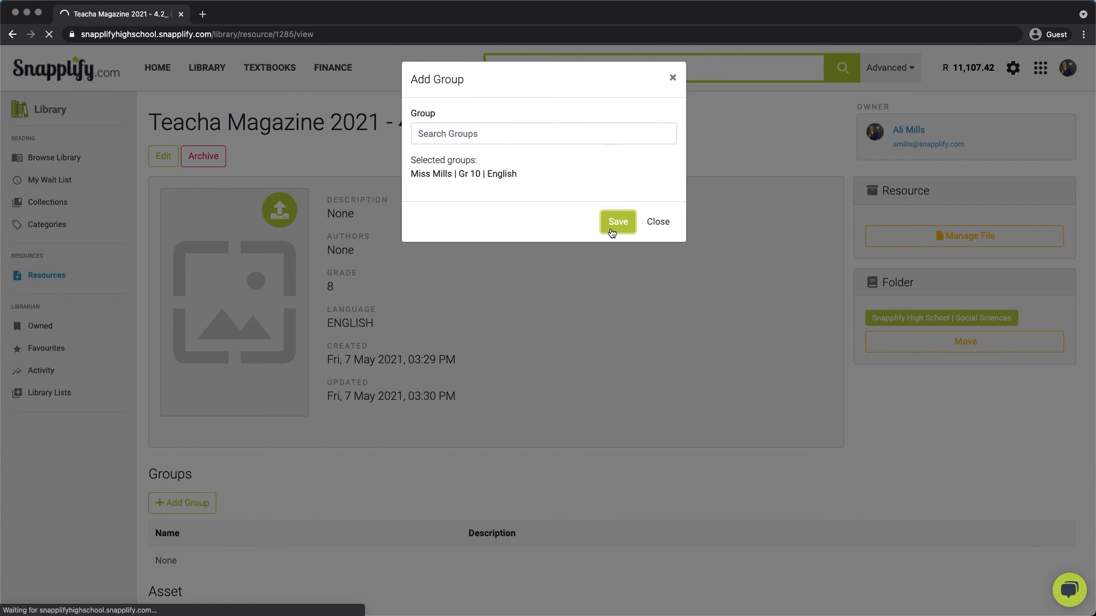
click(618, 221)
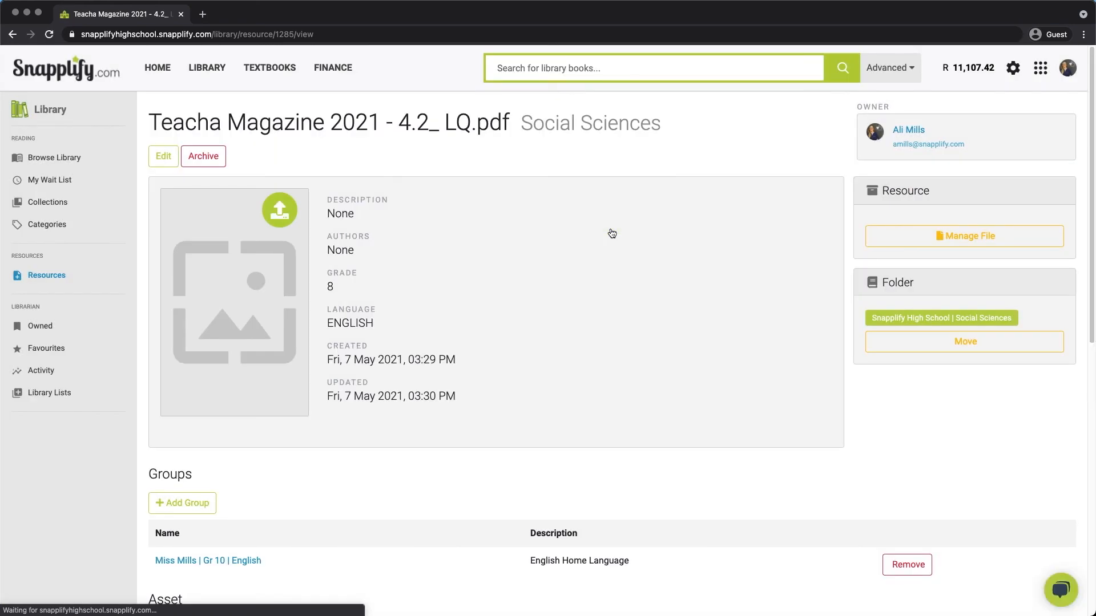